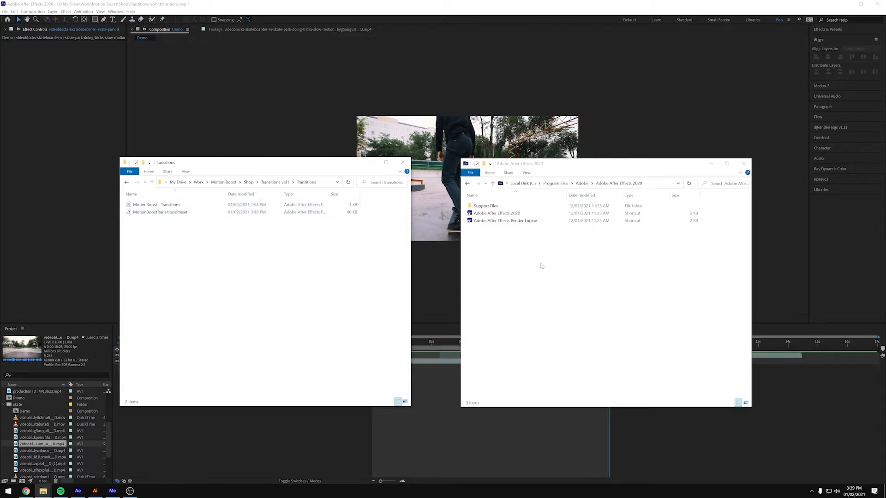
Browse to Adobe After Effects 2020 > Support Files > Scripts > MotionBoost to check the Transitions files.
{"action": "left_click", "coordinate": [492, 184]}
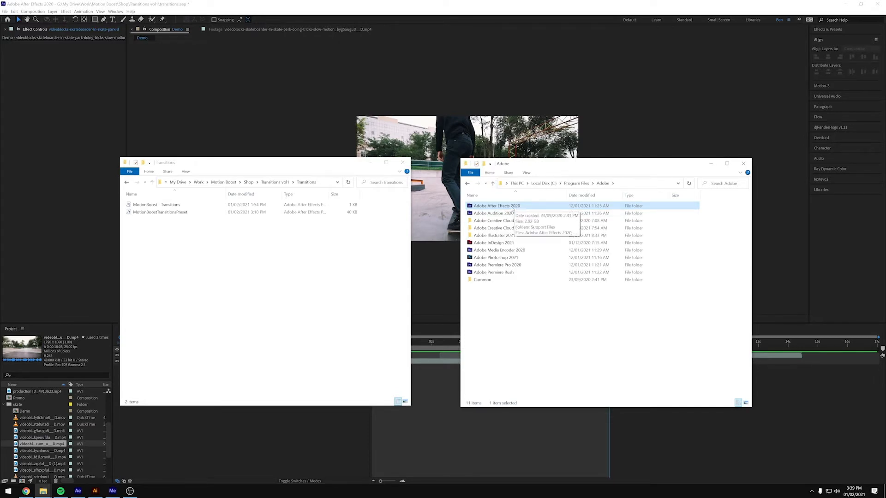
{"action": "double_click", "coordinate": [496, 204]}
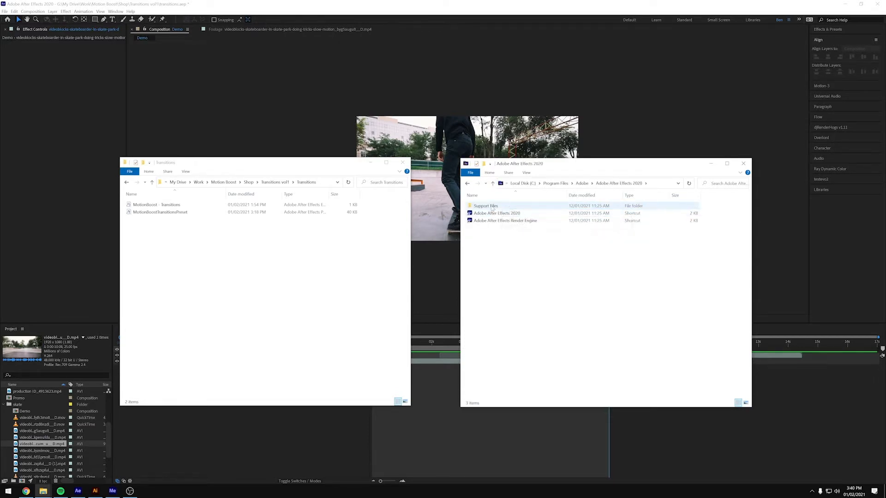
{"action": "double_click", "coordinate": [485, 205]}
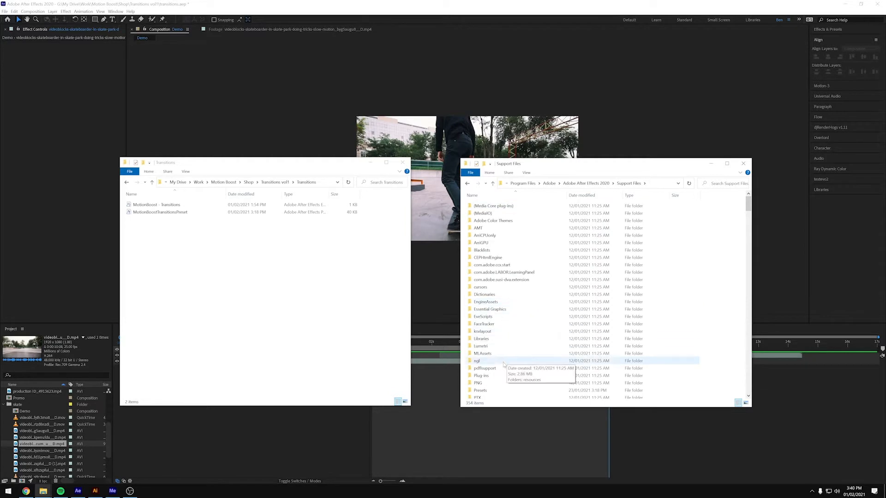
{"action": "scroll", "scroll_direction": "down", "scroll_amount": 3}
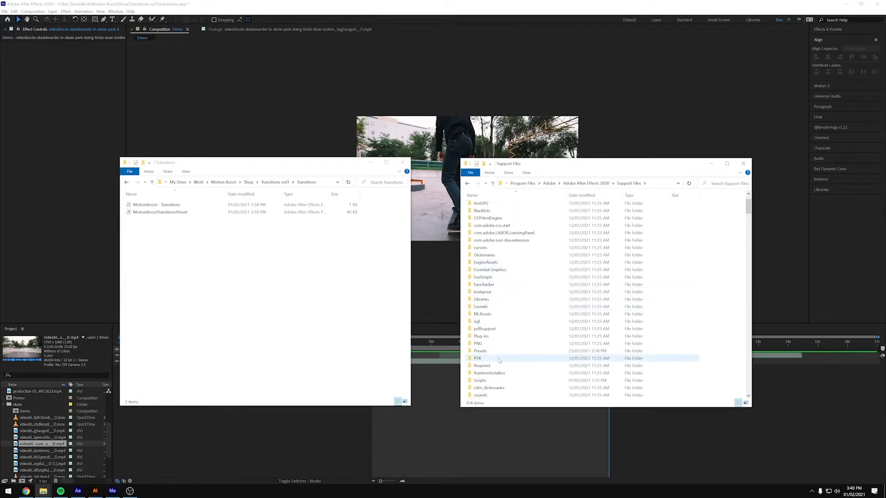
{"action": "double_click", "coordinate": [480, 380]}
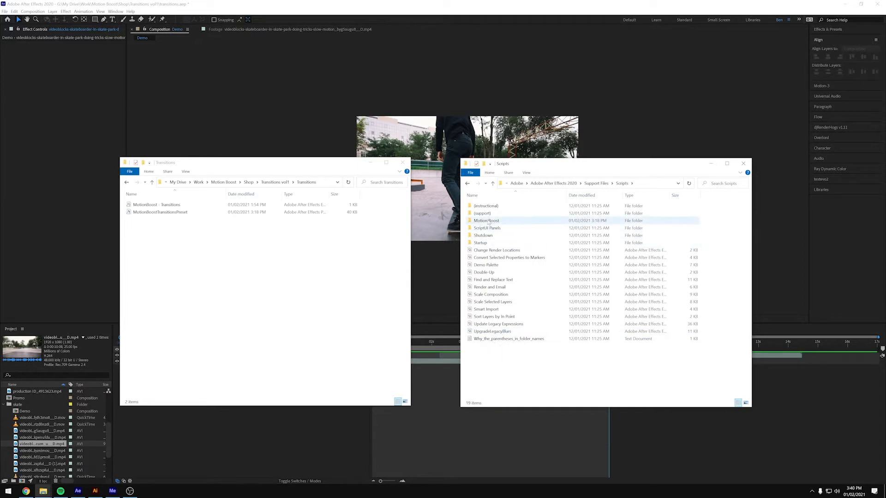
{"action": "double_click", "coordinate": [486, 220]}
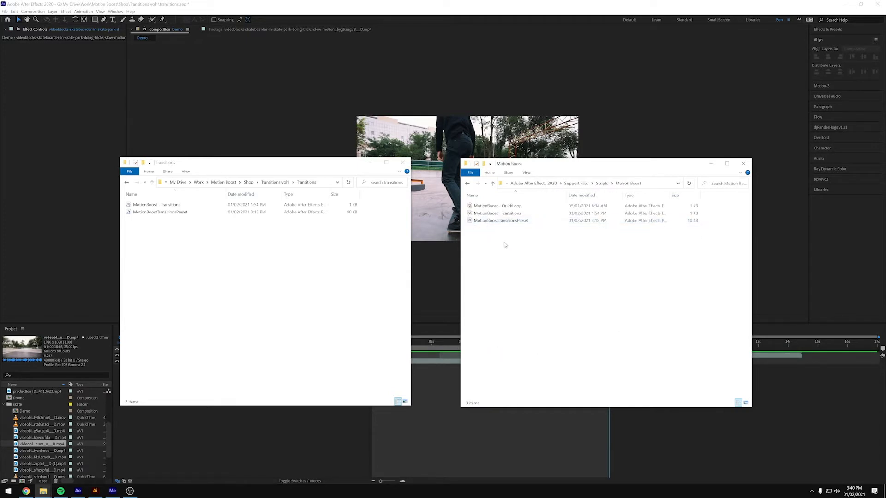
{"action": "right_click", "coordinate": [504, 251]}
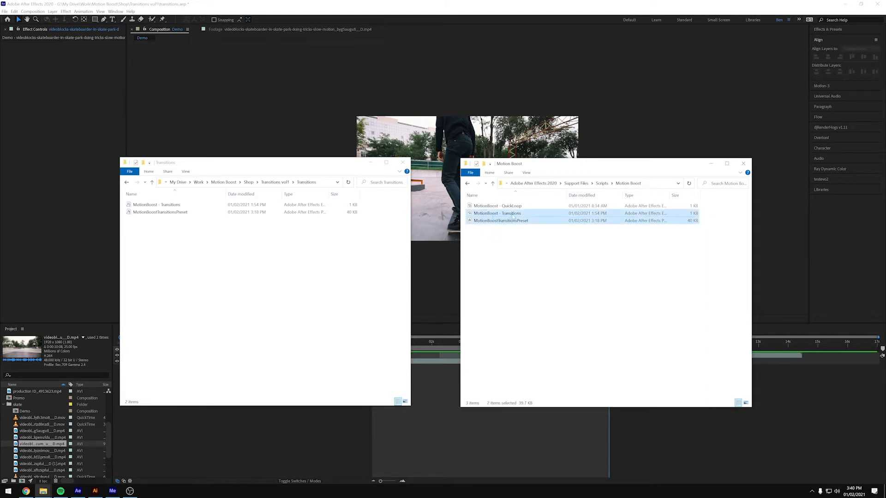
{"action": "left_click", "coordinate": [518, 299]}
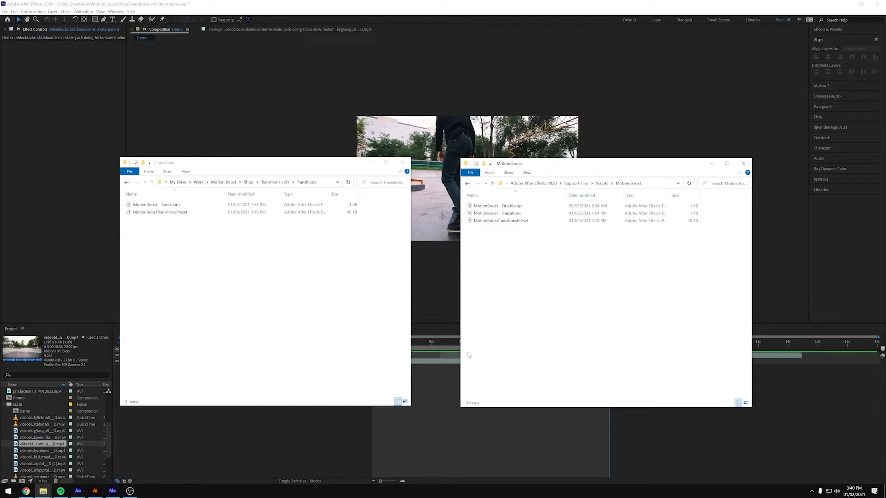
{"action": "mouse_move", "coordinate": [438, 419]}
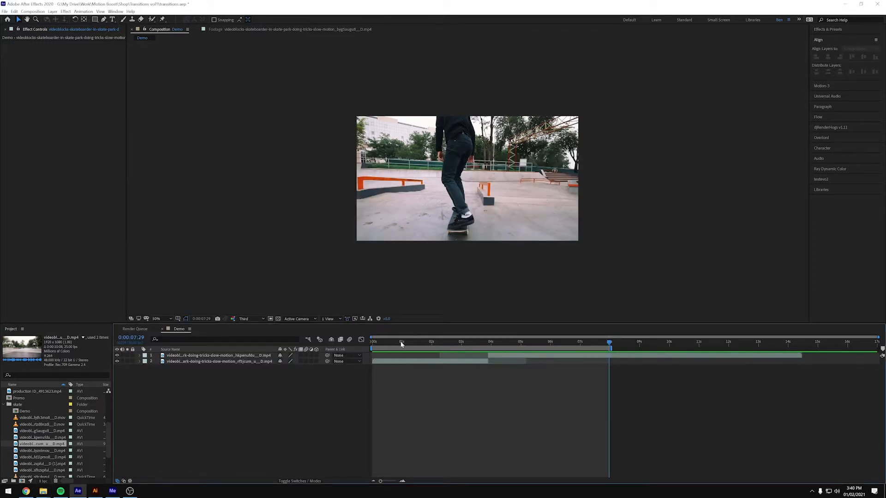
Move the Demo composition's current-time indicator to 0:00:03:27, the end of the lower clip.
{"action": "left_click", "coordinate": [372, 342]}
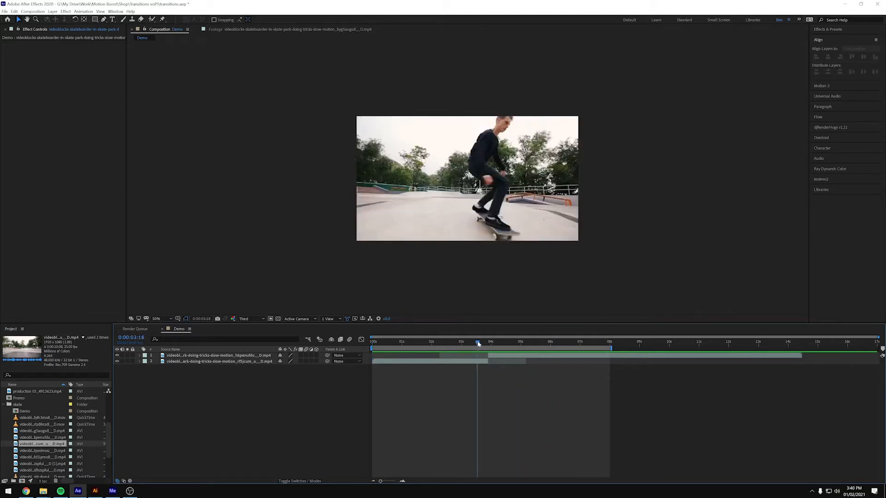
{"action": "left_click", "coordinate": [475, 342]}
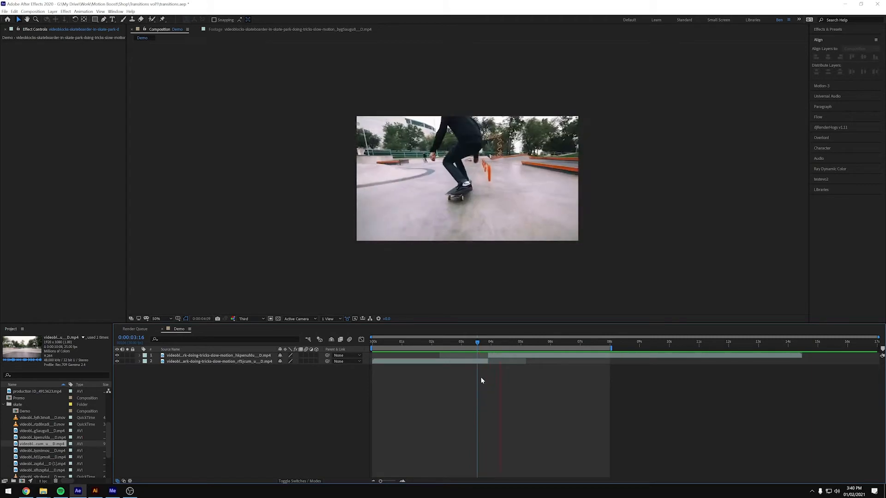
{"action": "left_click", "coordinate": [489, 341]}
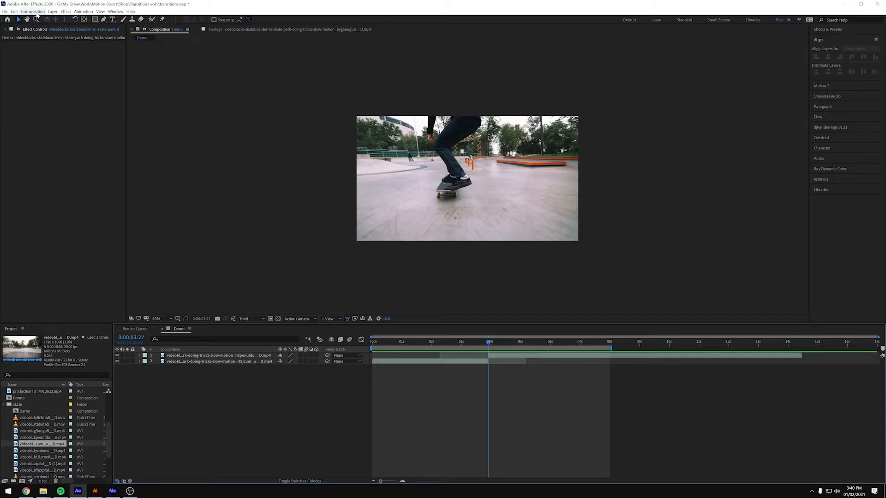
{"action": "left_click", "coordinate": [5, 11]}
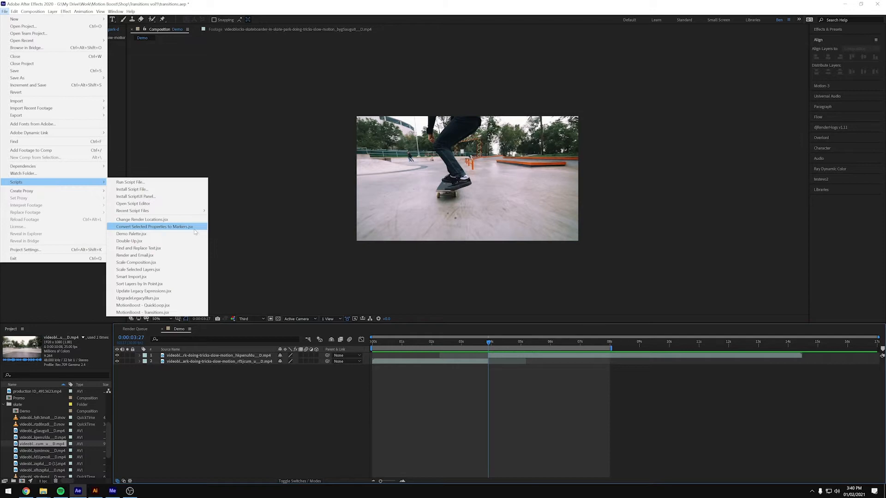
{"action": "mouse_move", "coordinate": [143, 313]}
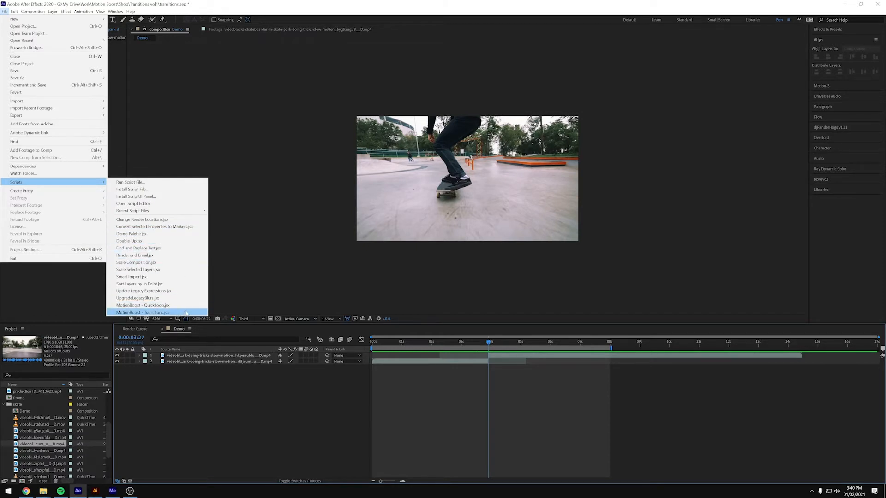
Run MotionBoost - Transitions.jsx to add a Transition layer at 0:00:03:27, then scrub across the cut.
{"action": "left_click", "coordinate": [143, 312]}
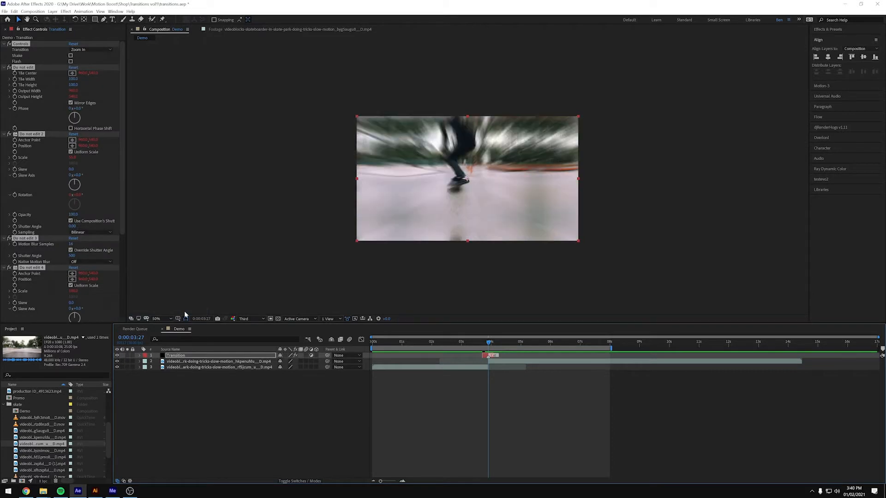
{"action": "mouse_move", "coordinate": [485, 343]}
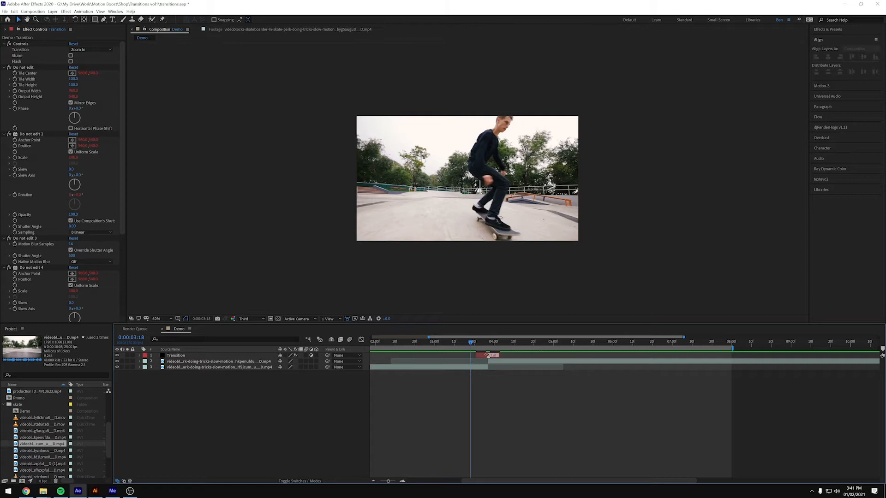
{"action": "left_click", "coordinate": [488, 342]}
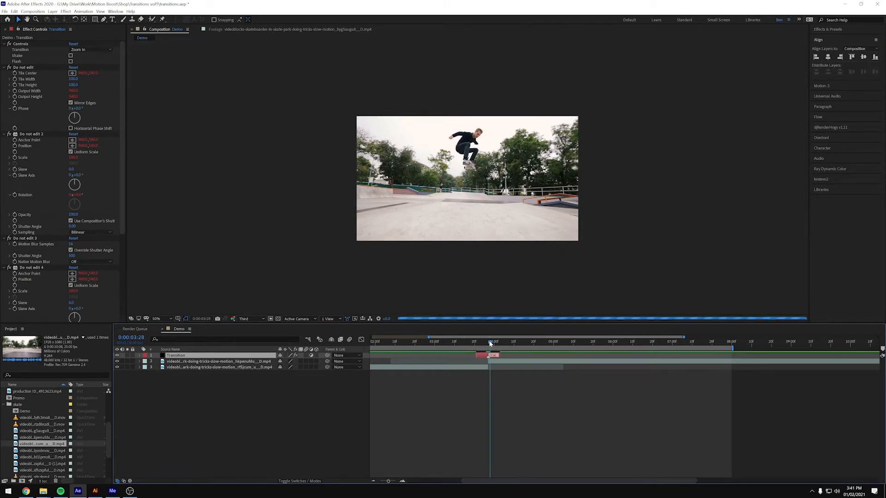
{"action": "left_click", "coordinate": [489, 342]}
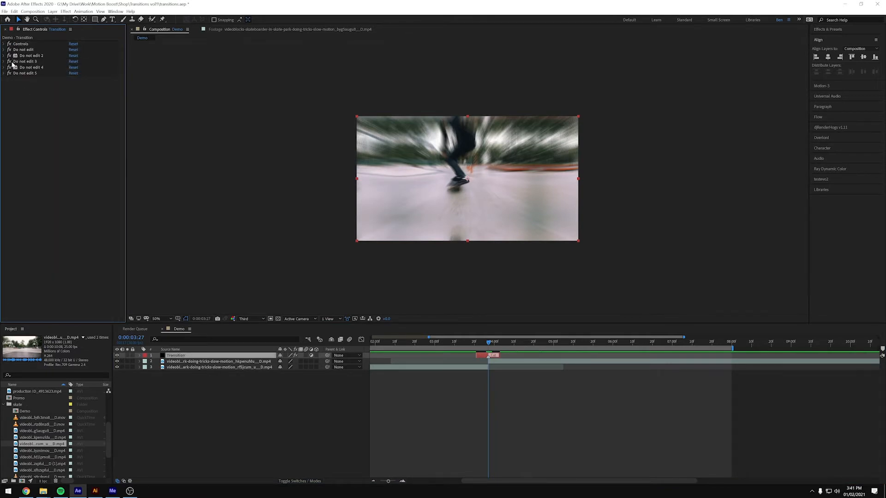
Expand the Transition layer's controls and scrub through the 0:00:03:27 cut to preview Zoom In.
{"action": "left_click", "coordinate": [4, 43]}
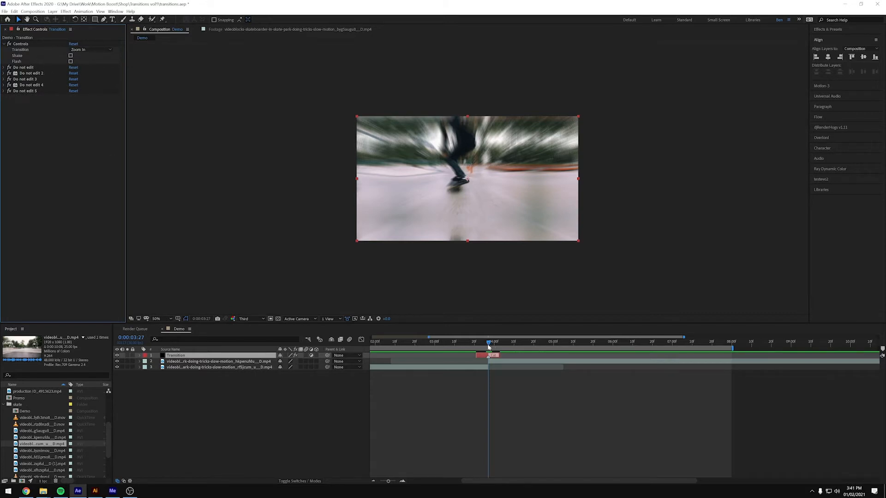
{"action": "left_click_drag", "start_coordinate": [489, 341], "coordinate": [476, 341]}
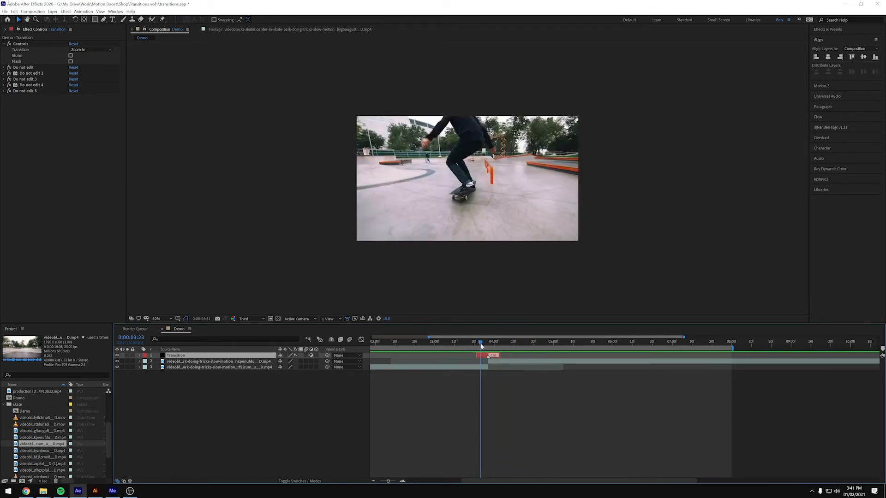
{"action": "left_click", "coordinate": [485, 341]}
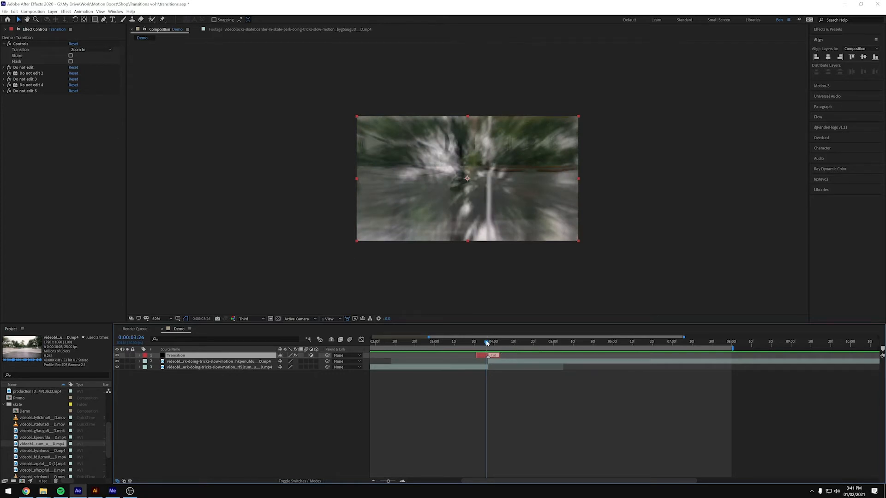
Set the transition style to Up and preview it at the cut.
{"action": "left_click", "coordinate": [91, 50]}
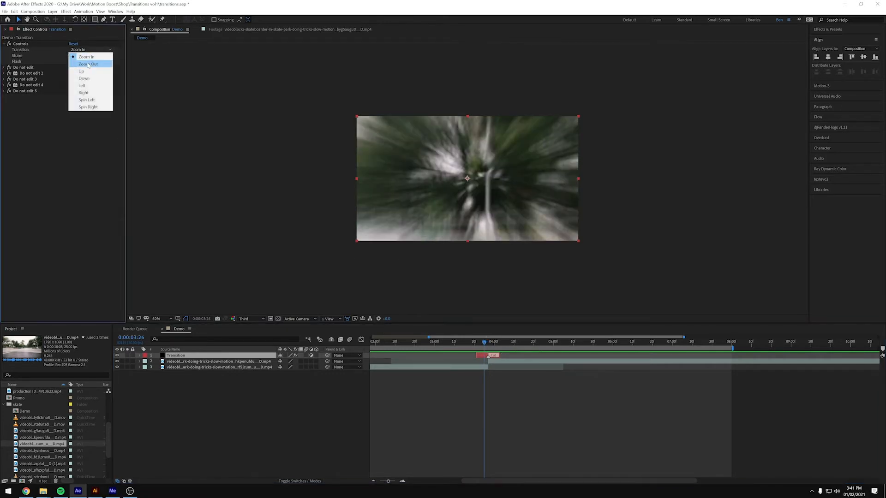
{"action": "left_click", "coordinate": [88, 64]}
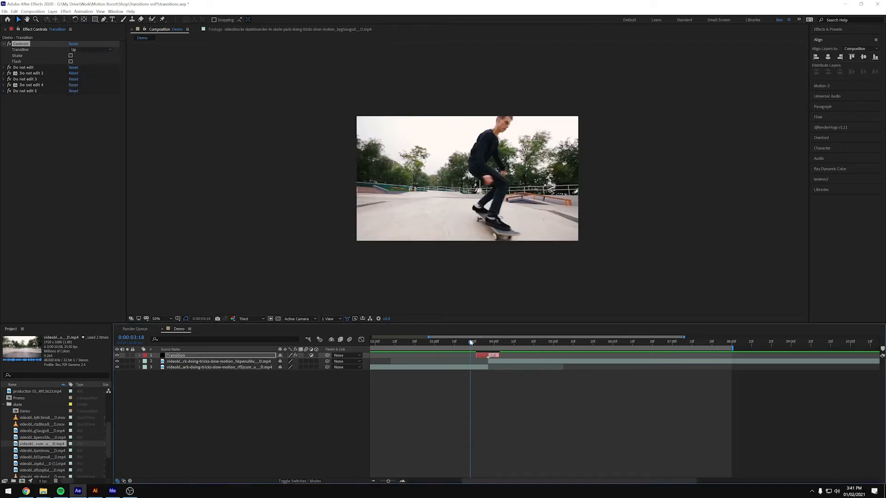
{"action": "left_click", "coordinate": [468, 342]}
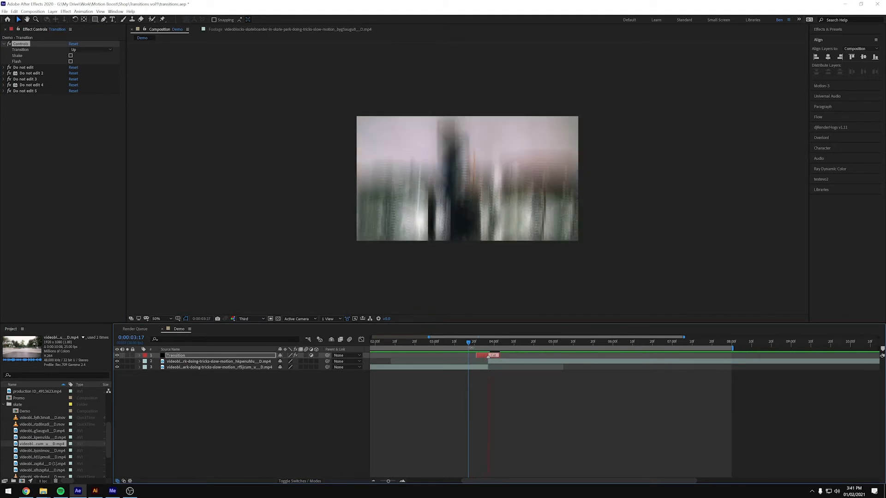
{"action": "left_click", "coordinate": [470, 341]}
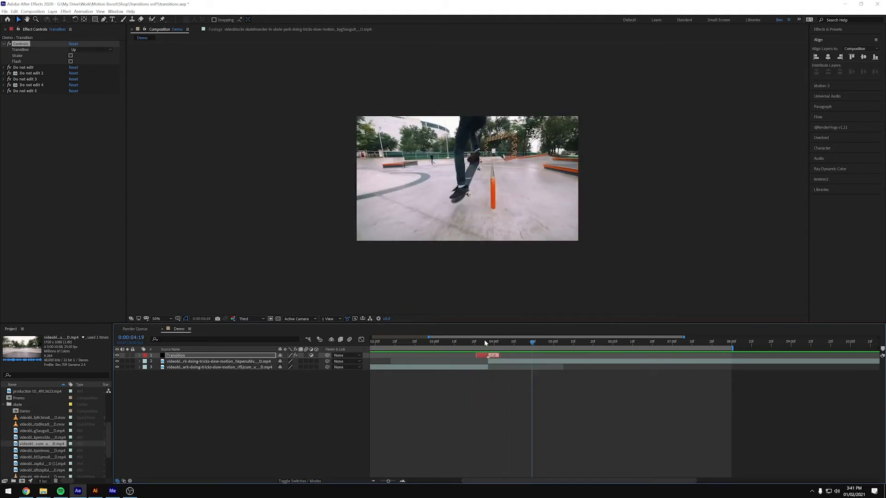
Switch the transition style to Left, then Spin Left, and preview Spin Left at the cut.
{"action": "left_click", "coordinate": [90, 49]}
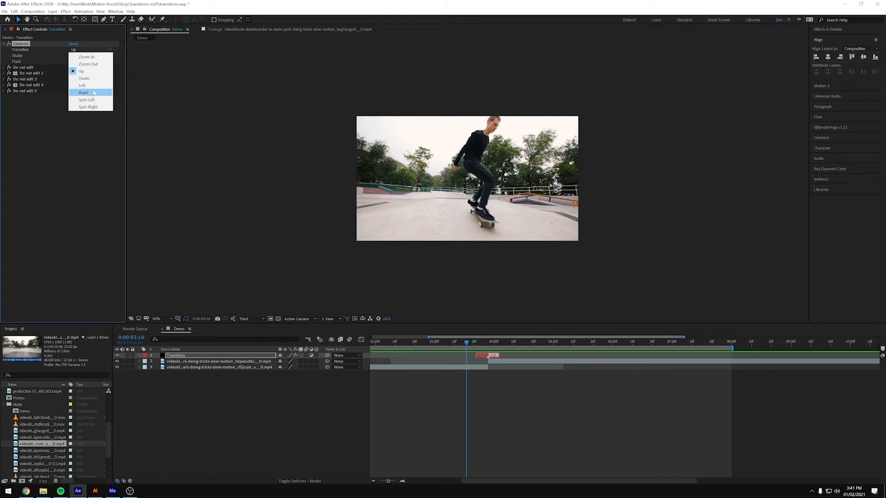
{"action": "left_click", "coordinate": [81, 85]}
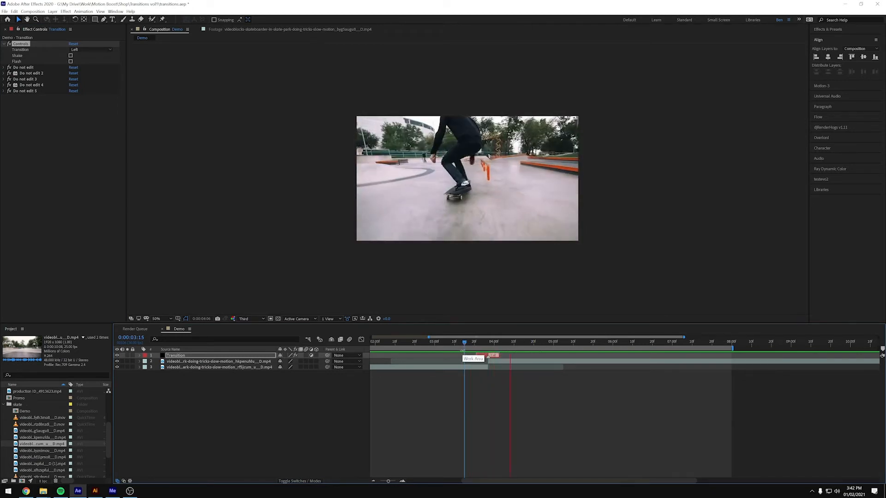
{"action": "left_click", "coordinate": [90, 50]}
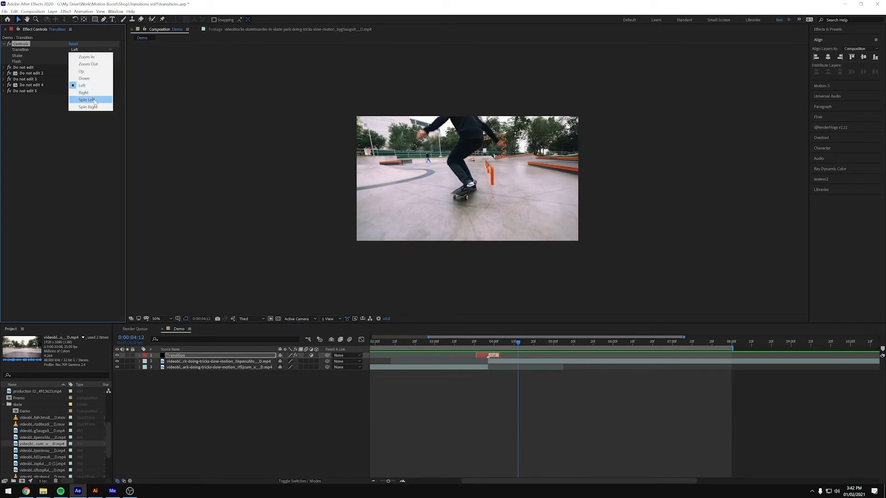
{"action": "left_click", "coordinate": [85, 100]}
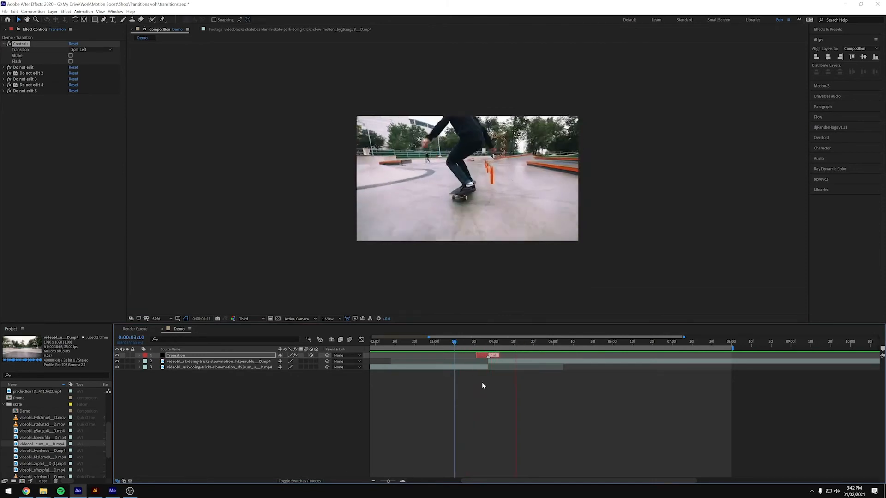
{"action": "left_click", "coordinate": [468, 342]}
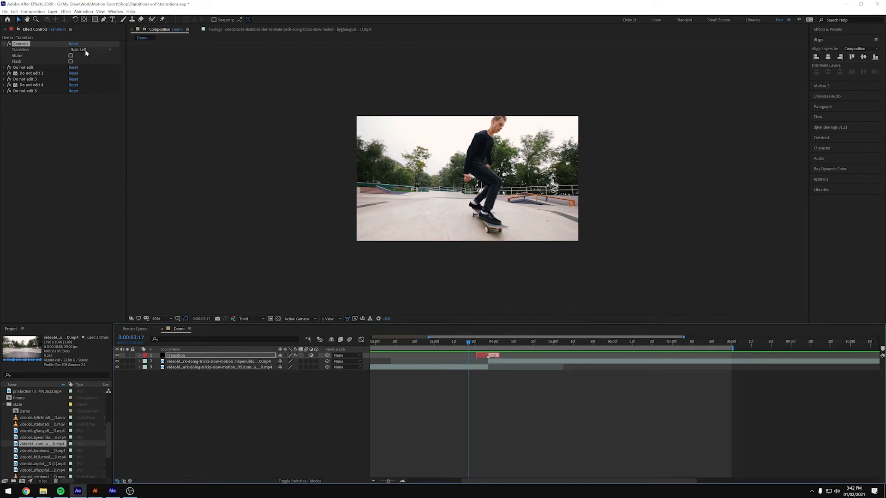
Switch the transition style back to Zoom In and preview the shaking zoom at the cut.
{"action": "left_click", "coordinate": [87, 58]}
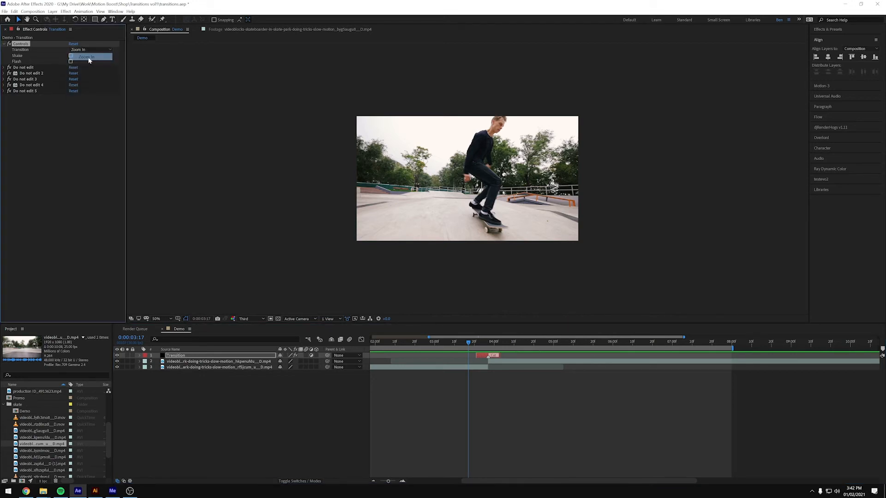
{"action": "left_click", "coordinate": [85, 56]}
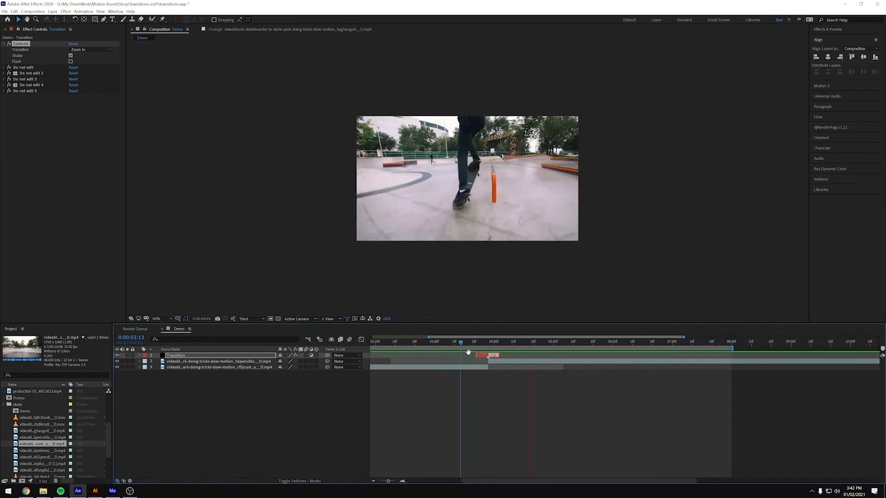
{"action": "left_click", "coordinate": [515, 342]}
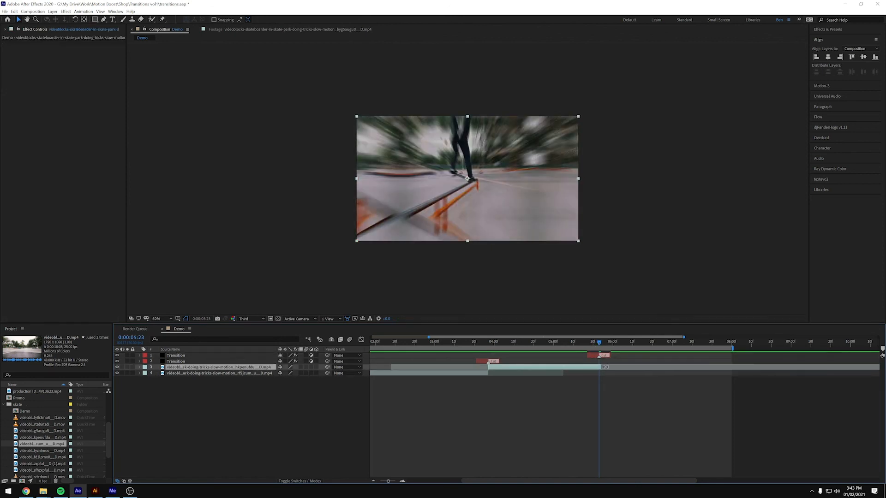
Set the second Transition layer at 0:00:05:23 to Spin Left and scrub to review both cuts.
{"action": "left_click", "coordinate": [176, 355]}
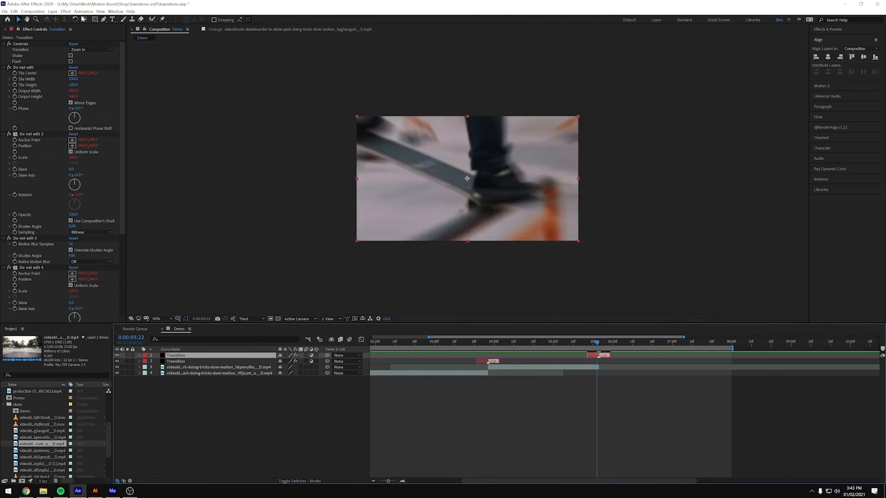
{"action": "left_click", "coordinate": [91, 49]}
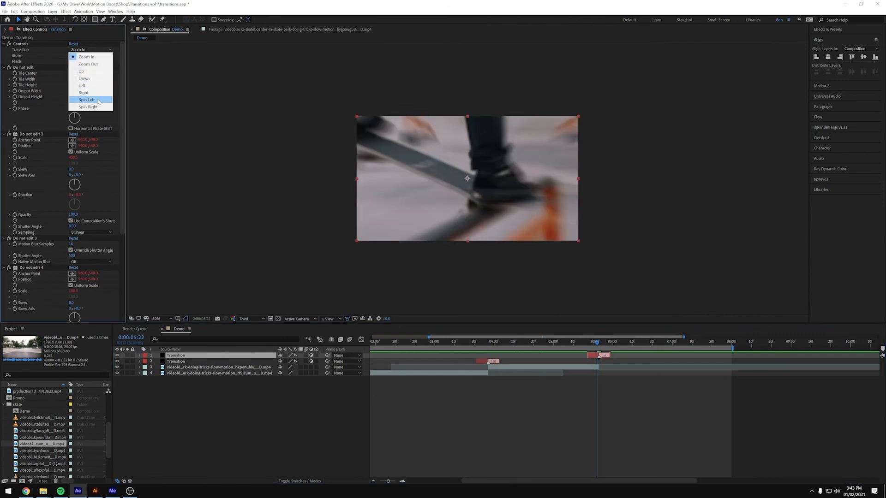
{"action": "left_click", "coordinate": [86, 99]}
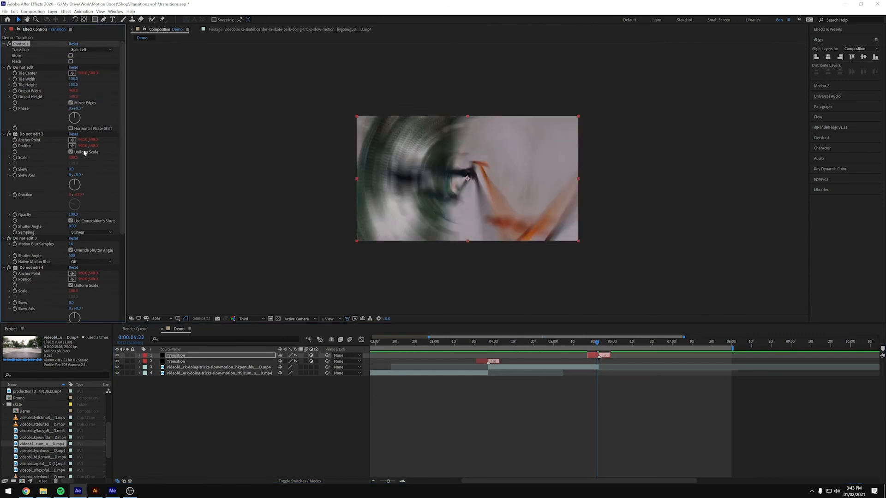
{"action": "left_click", "coordinate": [456, 342]}
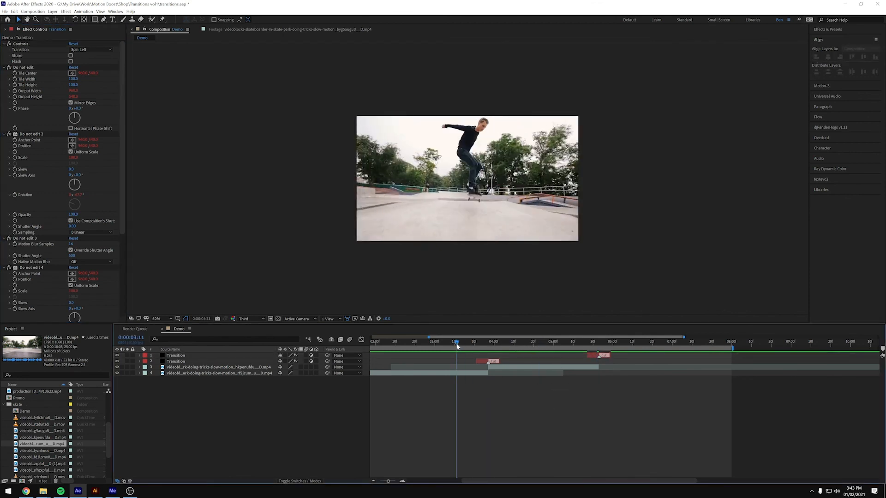
{"action": "left_click", "coordinate": [527, 342]}
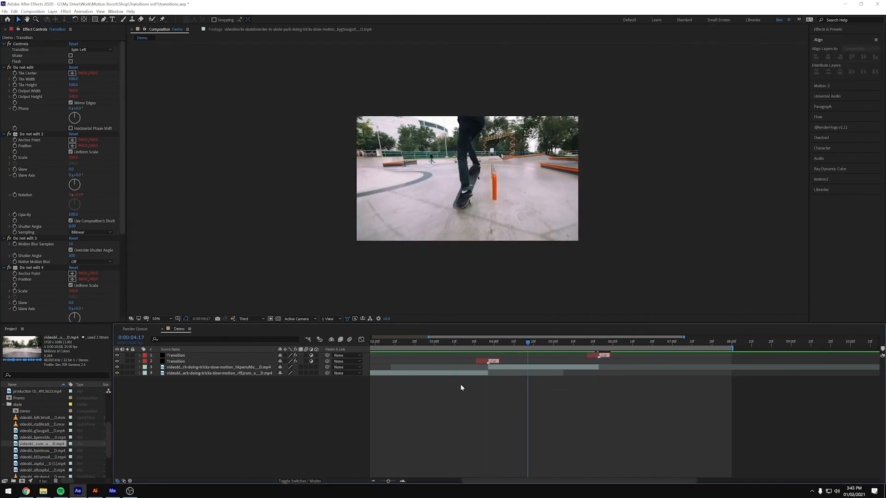